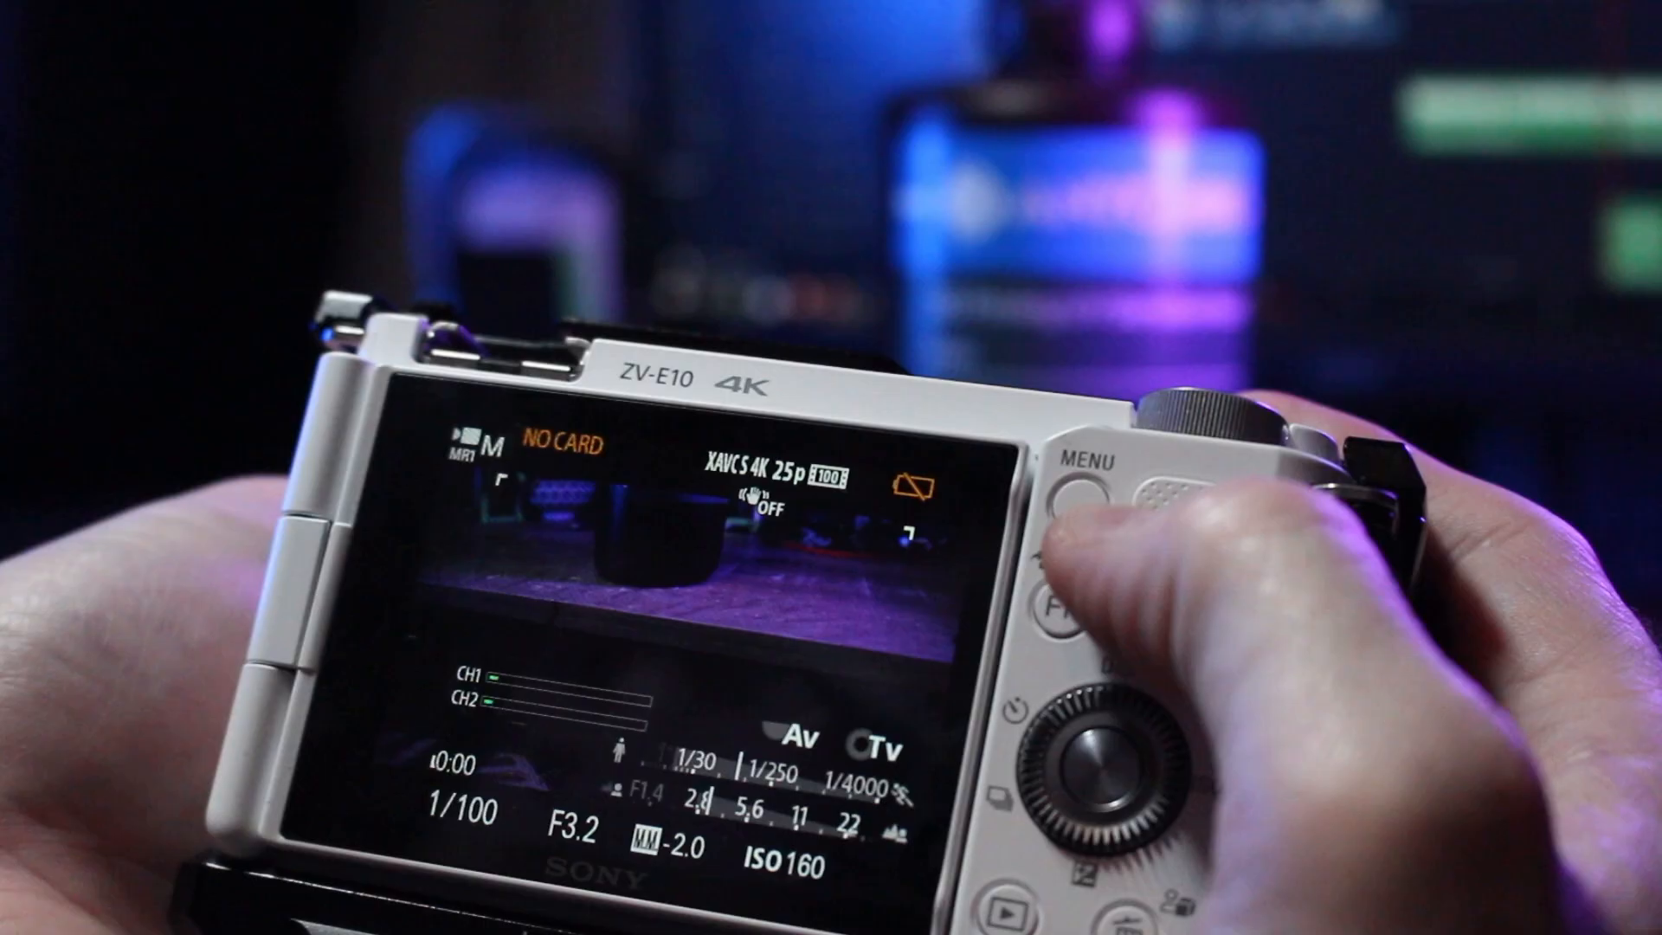
Search eBay for 'photoresistor GL5528' and browse the results.
left_click(1078, 464)
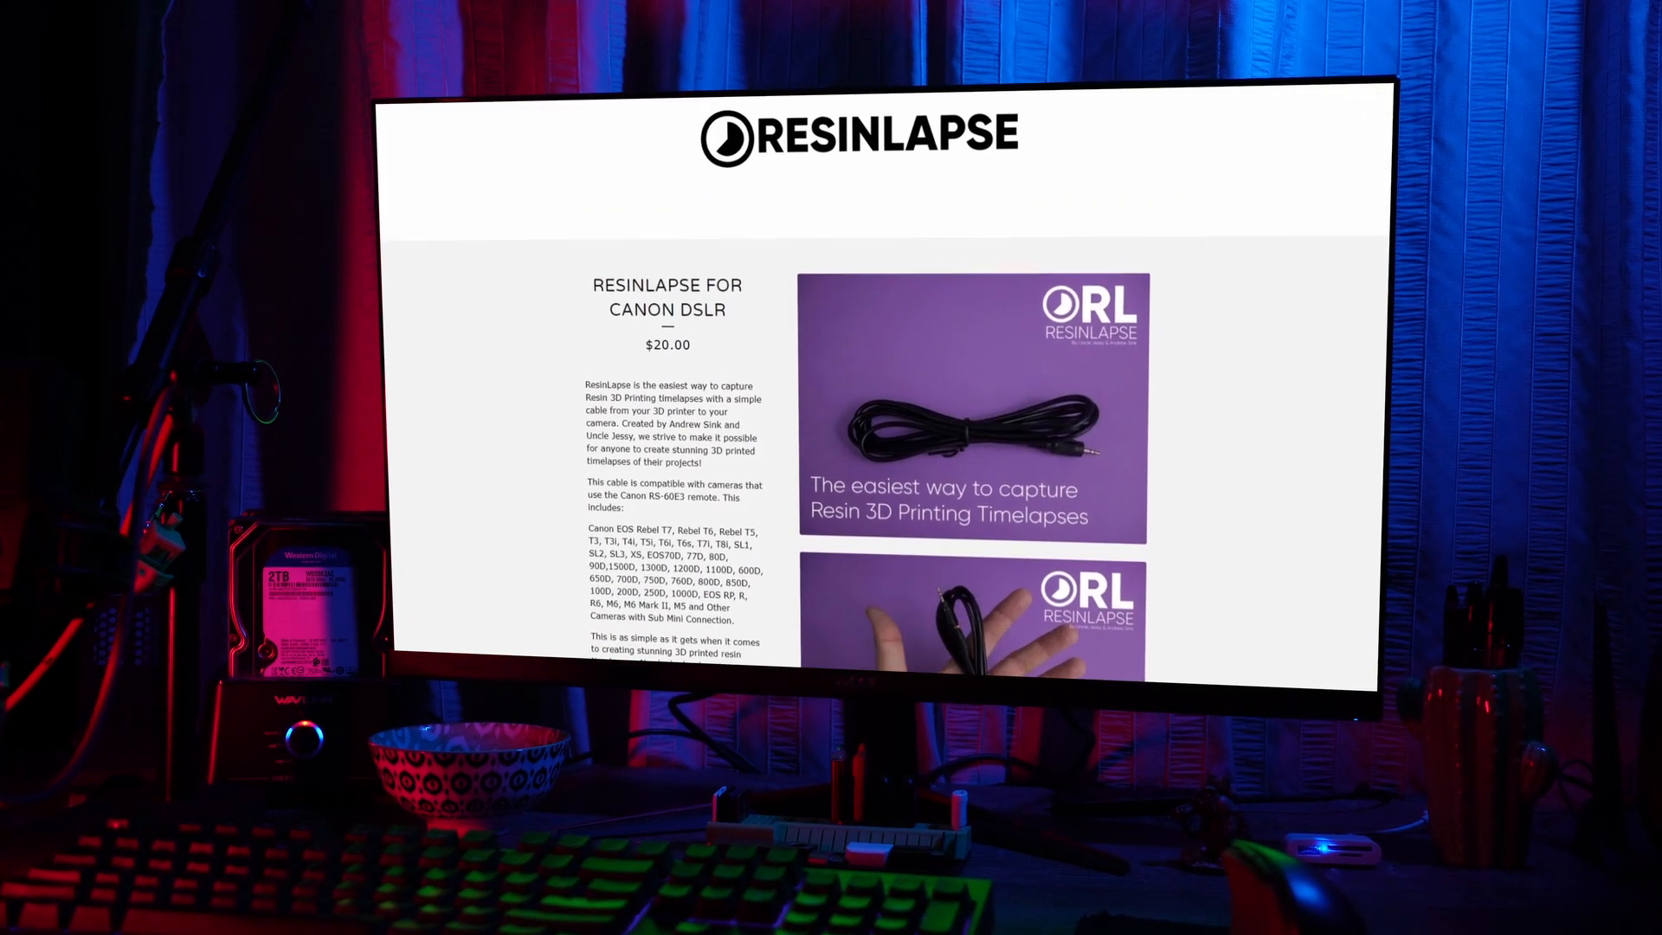
scroll("down", 3)
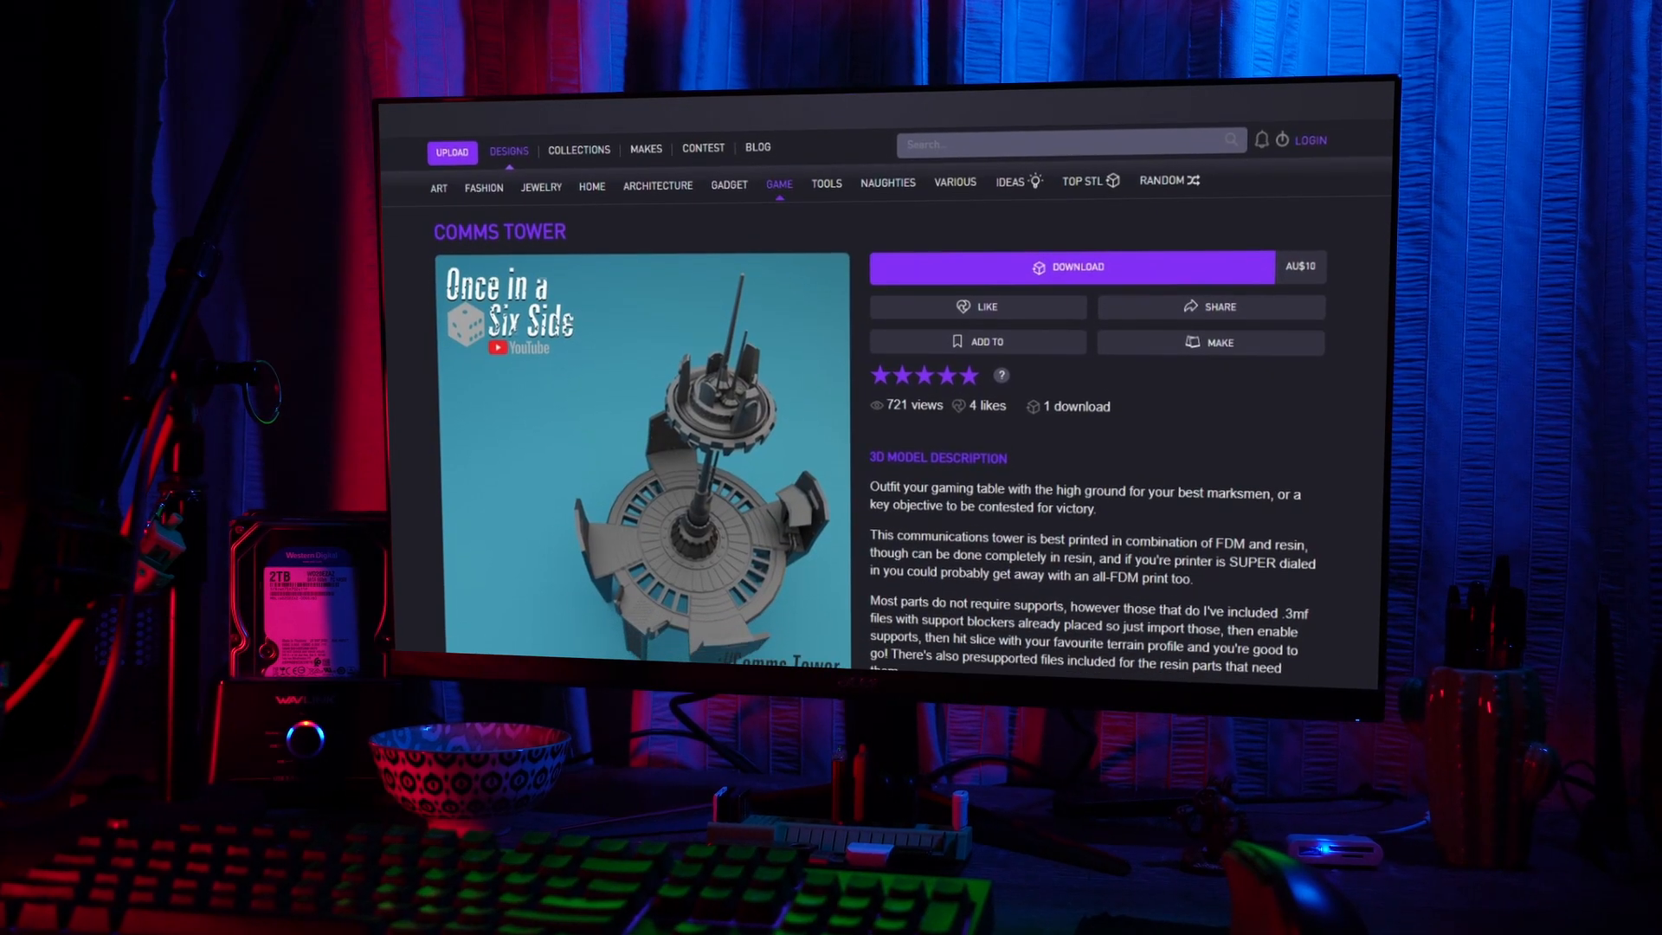
scroll("down", 3)
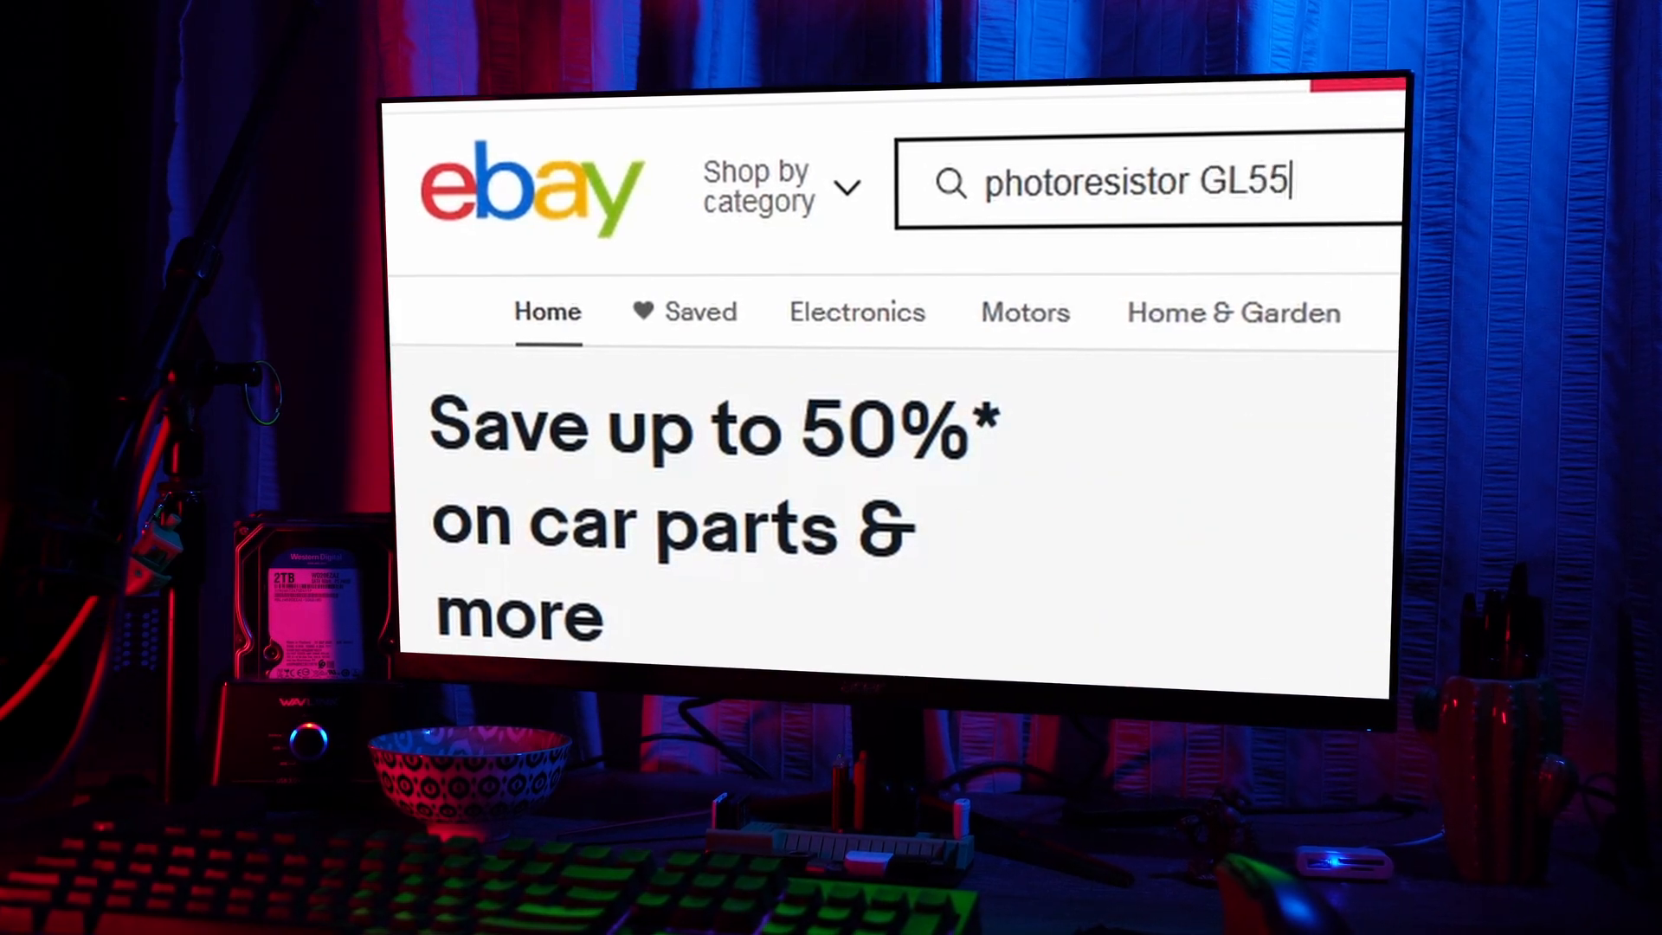
key("enter")
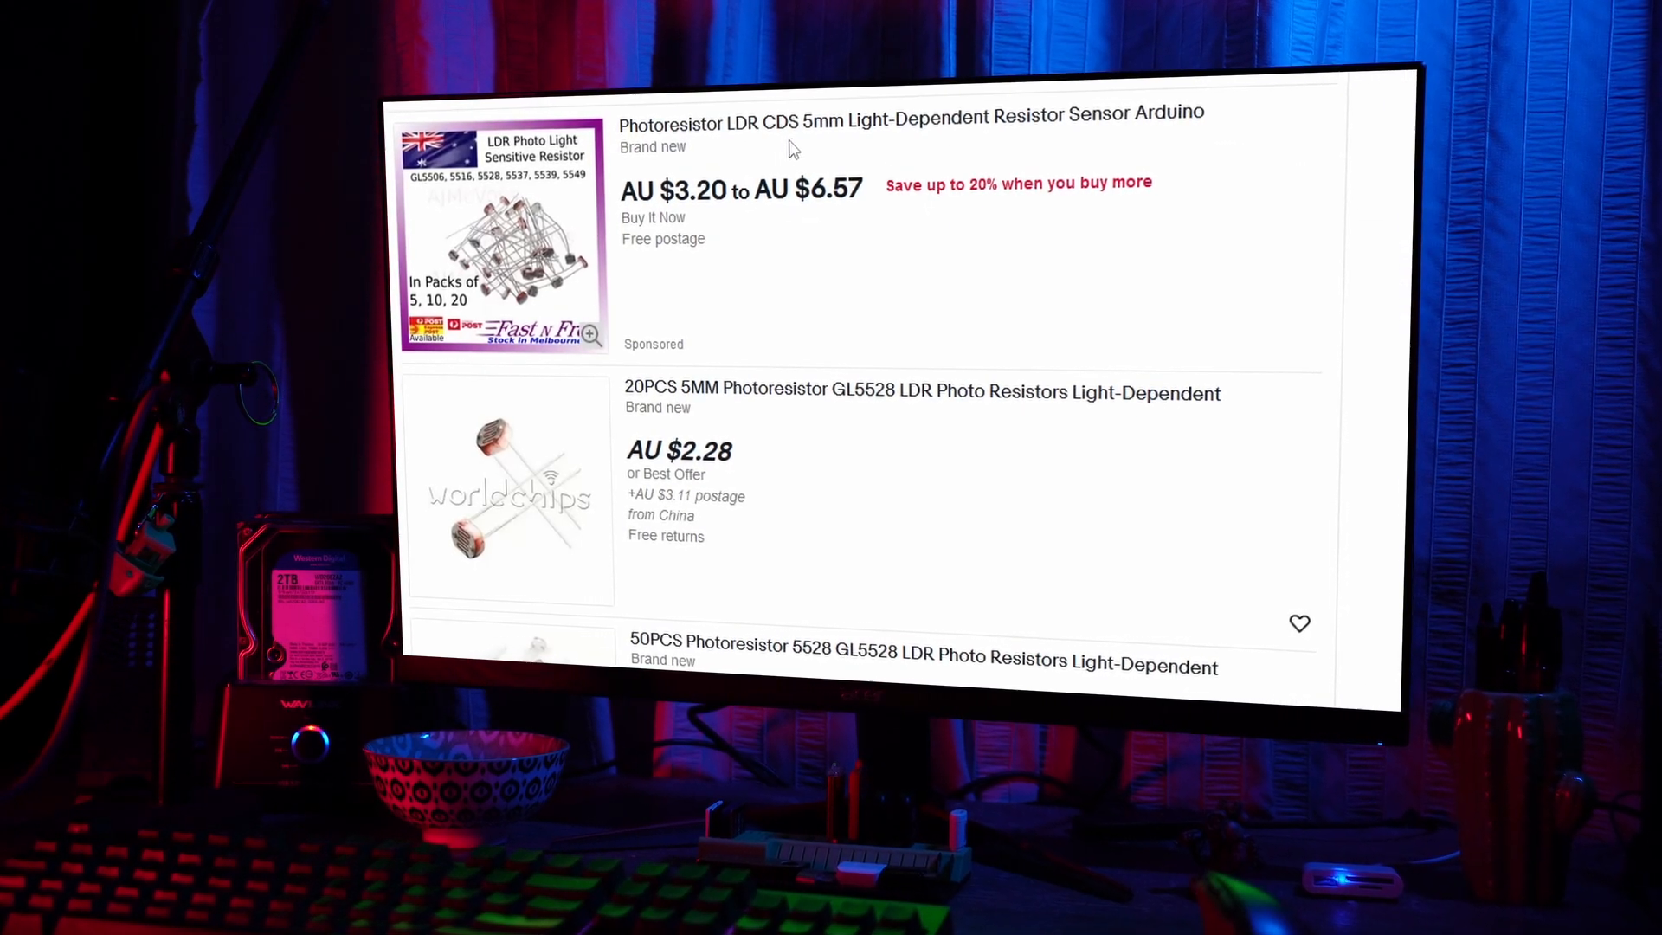
In the Photoresistor LDR CDS 5mm listing, choose the GL5528 model 5 Pack and Buy It Now.
left_click(905, 114)
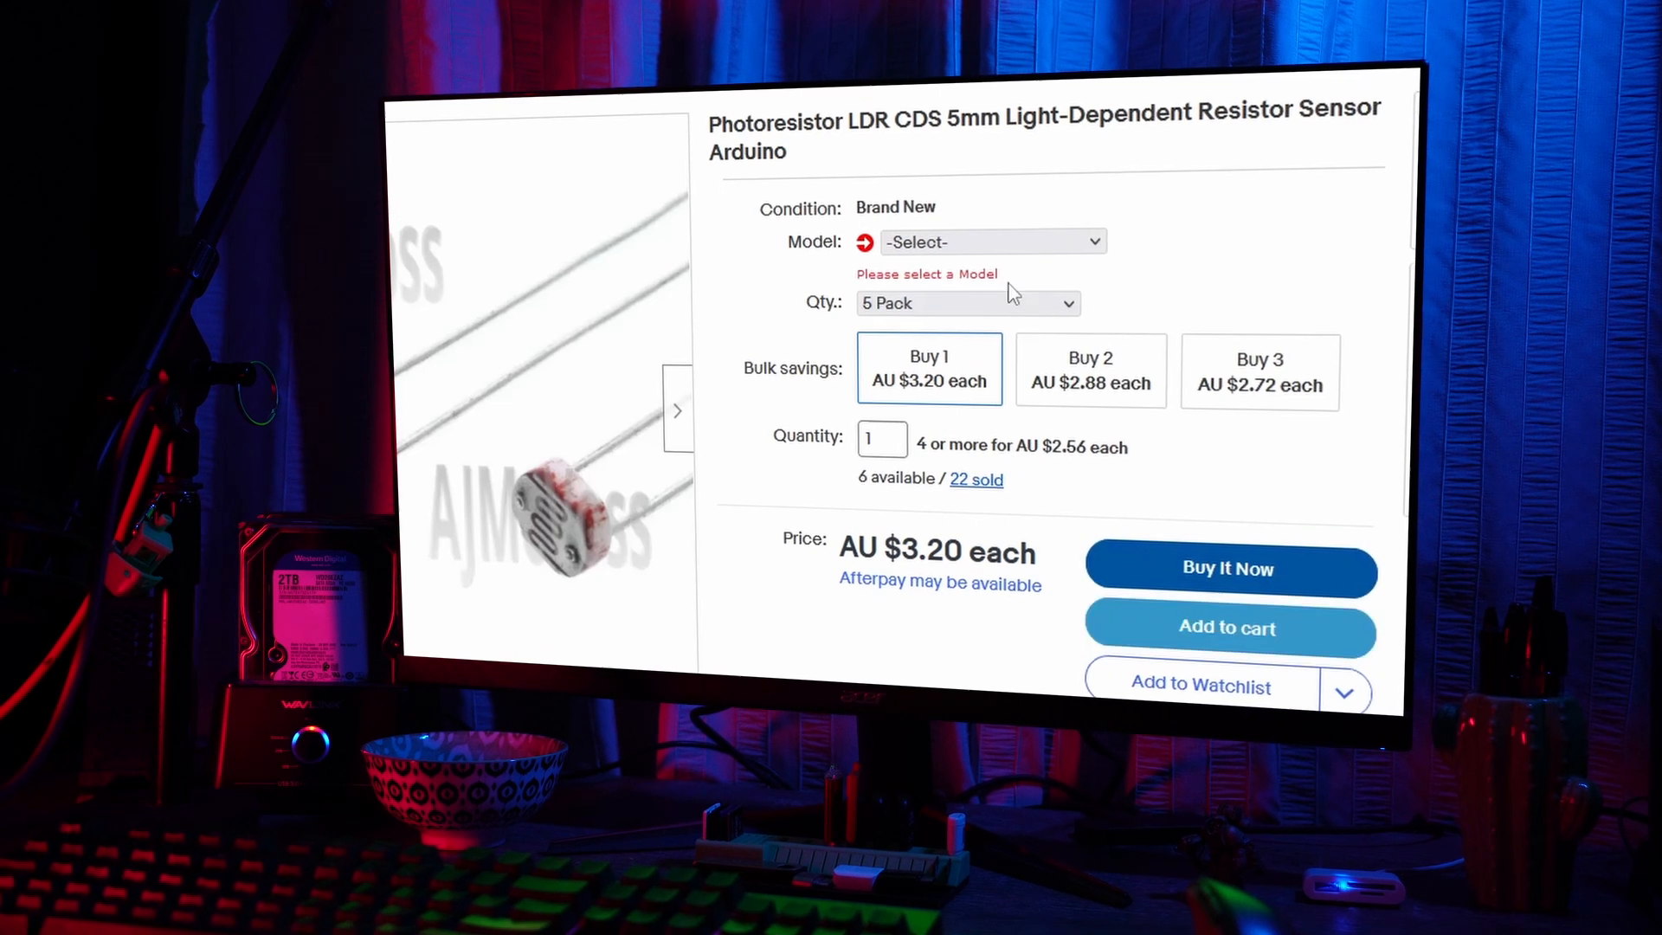
left_click(989, 240)
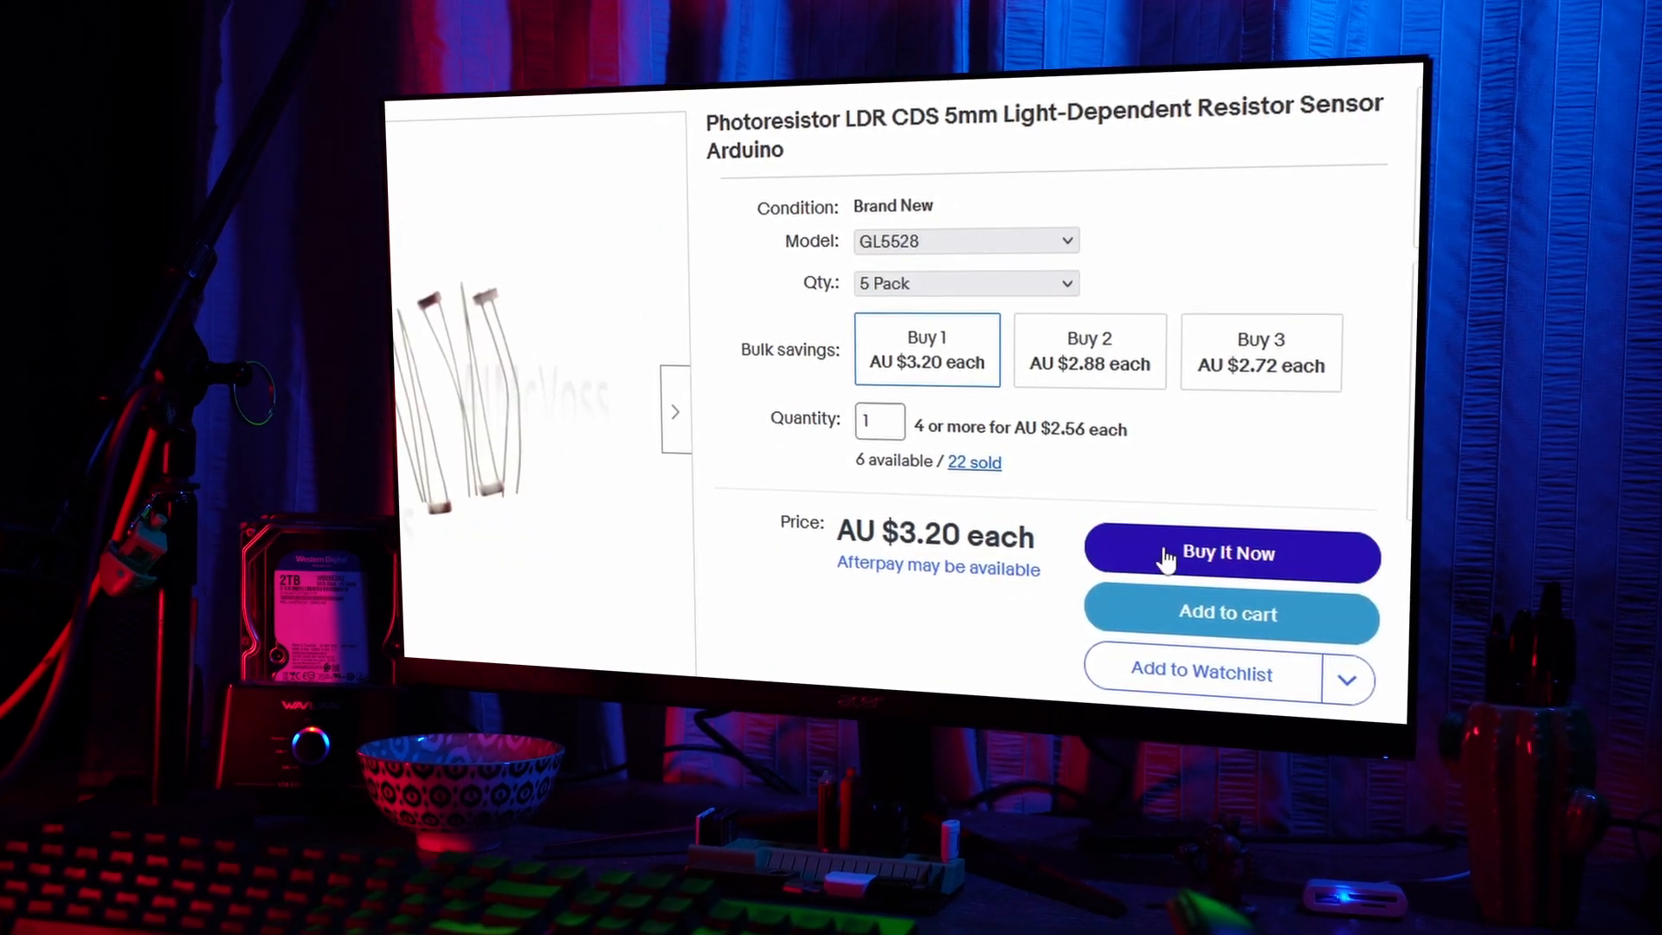
left_click(1228, 612)
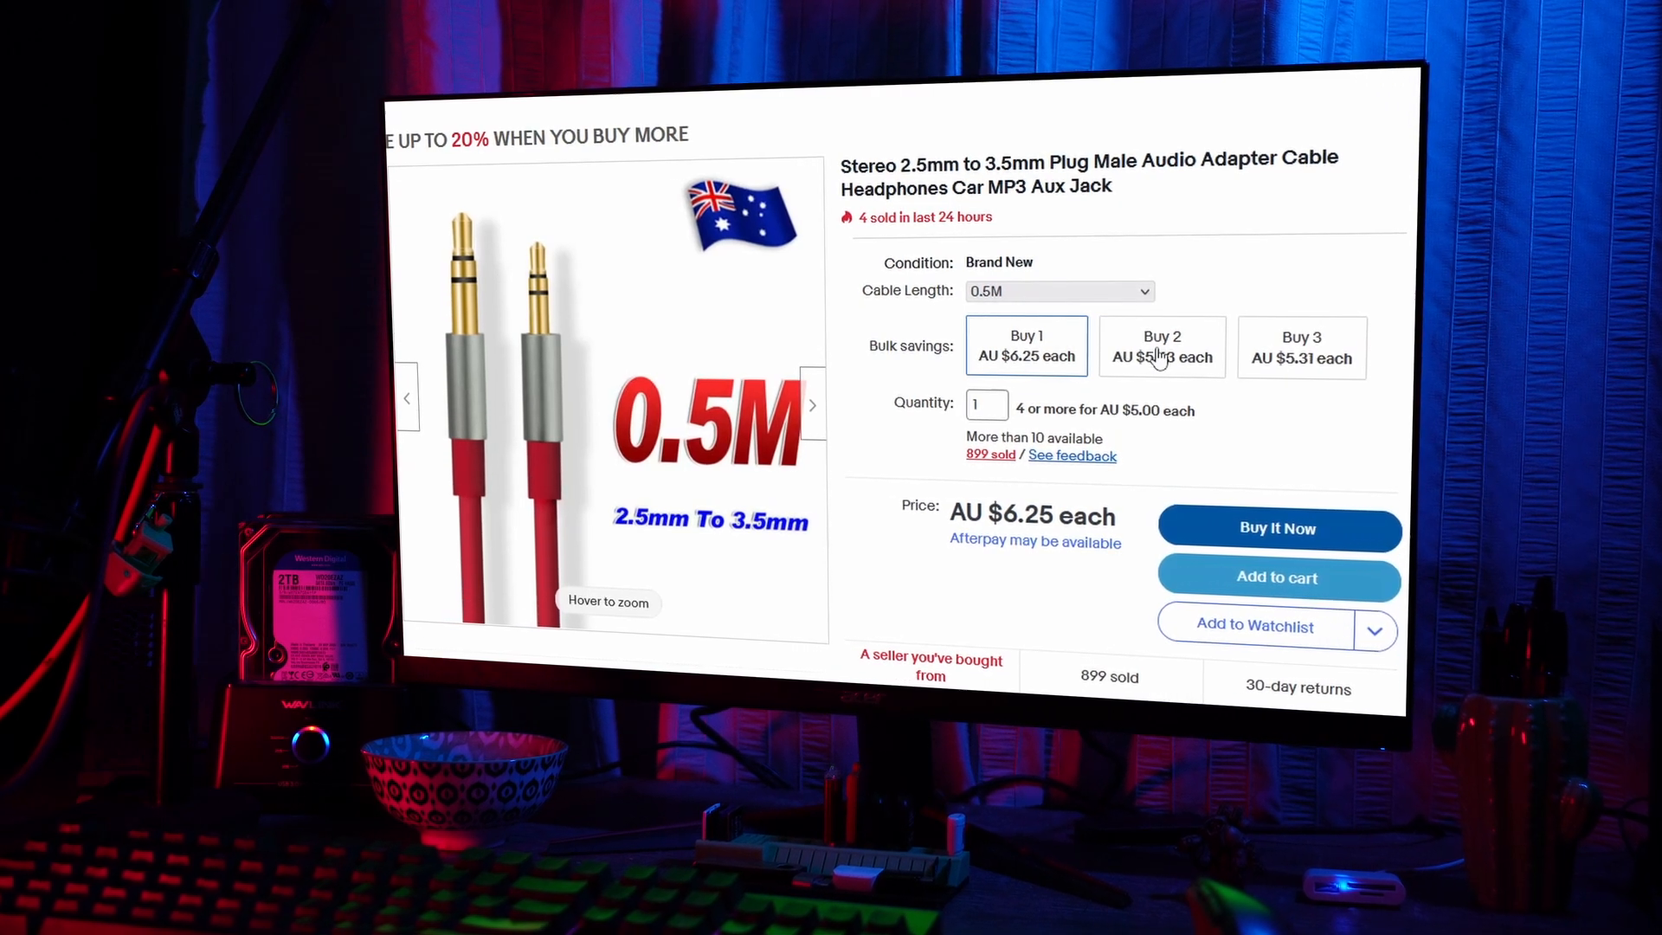
Choose the Buy 2 bulk savings option at AU $5.63 per cable.
left_click(1161, 346)
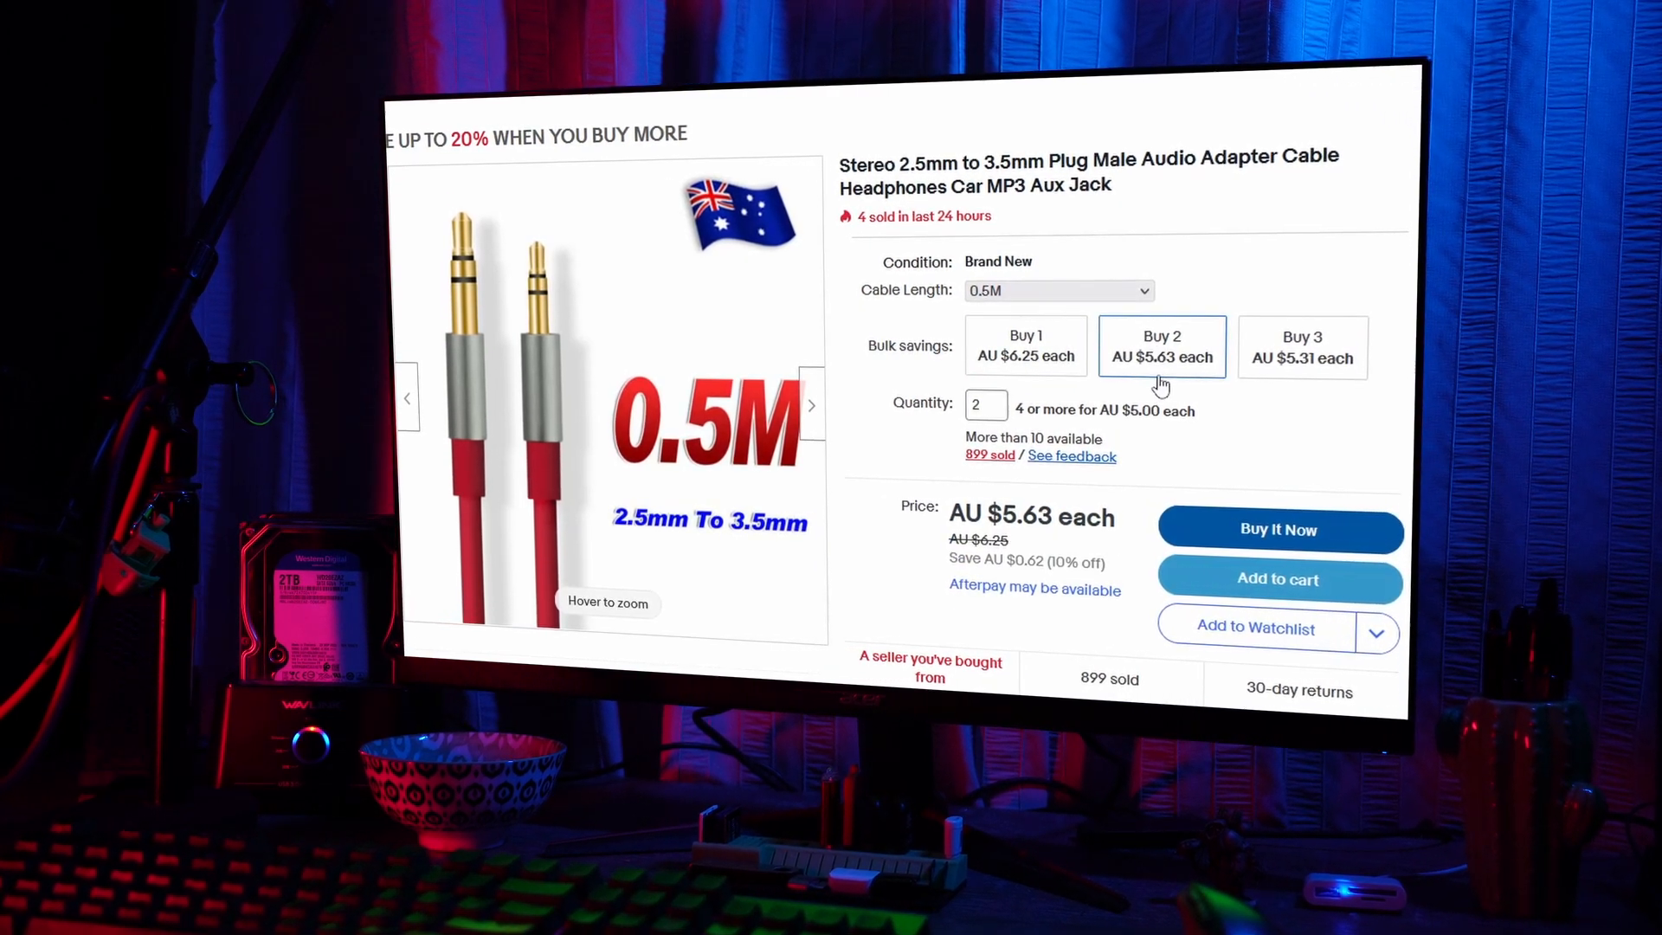